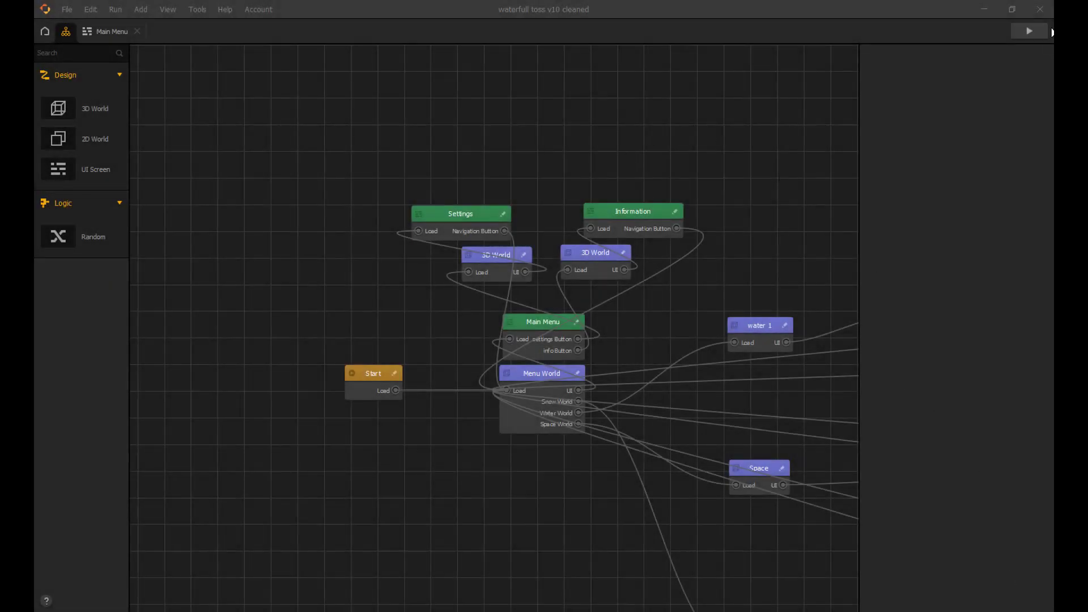
Preview the game and look at its settings screen, then close the preview.
left_click(1029, 30)
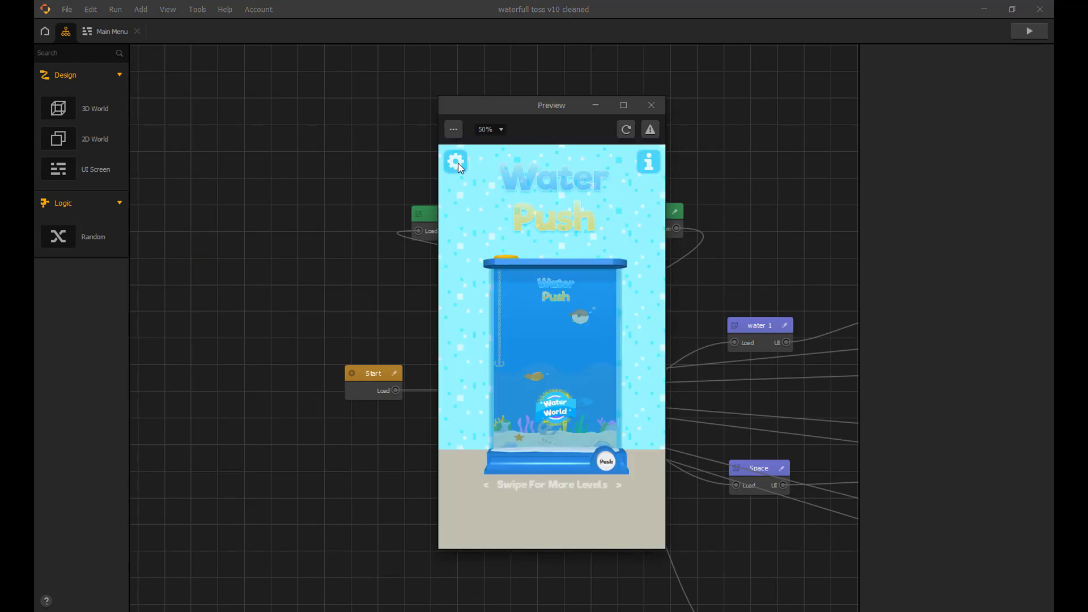
left_click(455, 162)
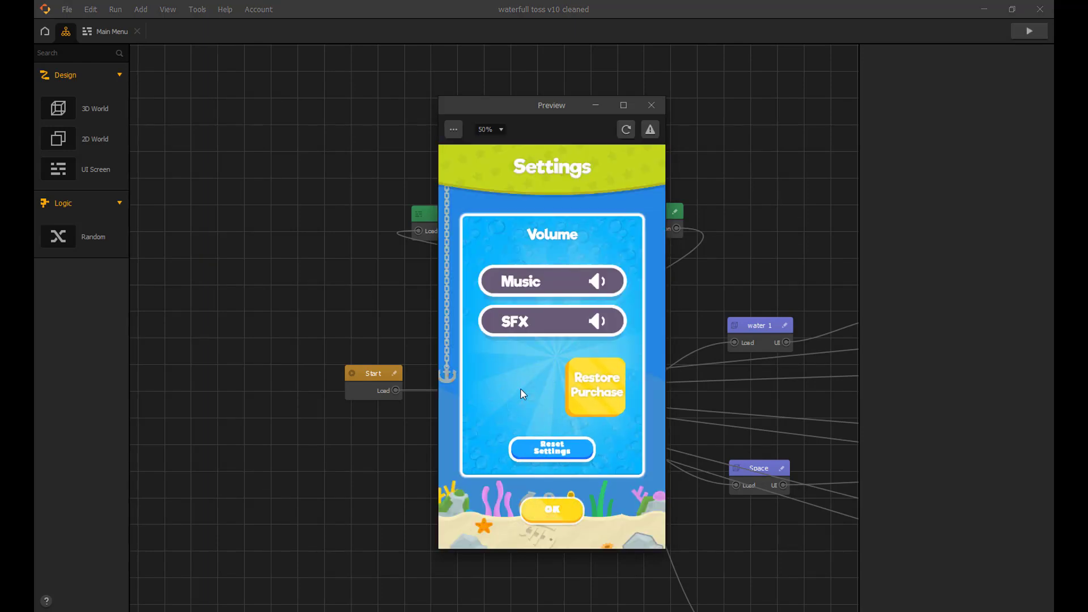
mouse_move(611, 340)
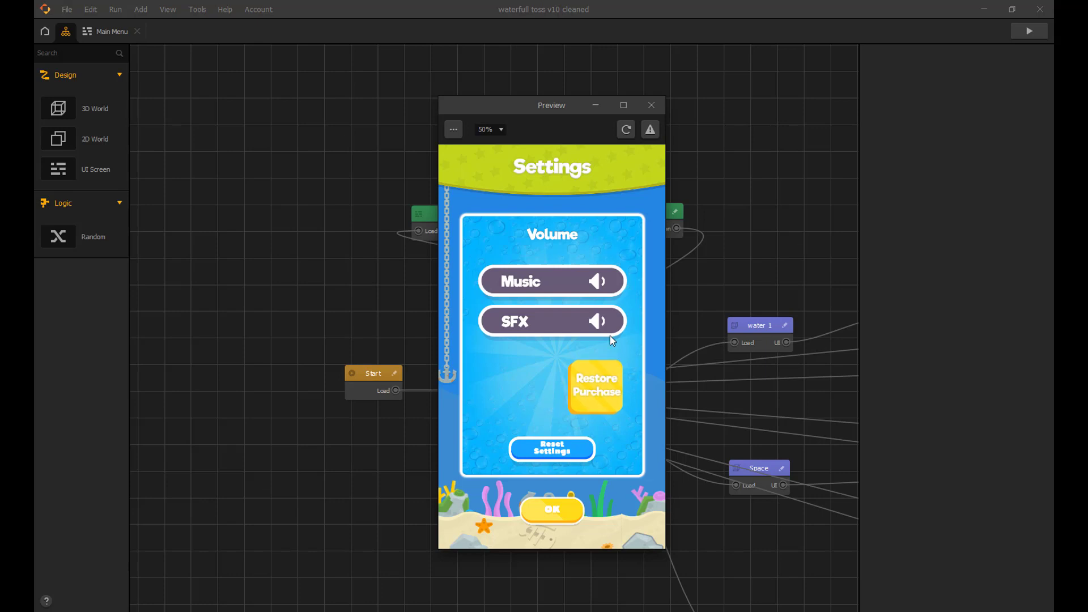
left_click(650, 105)
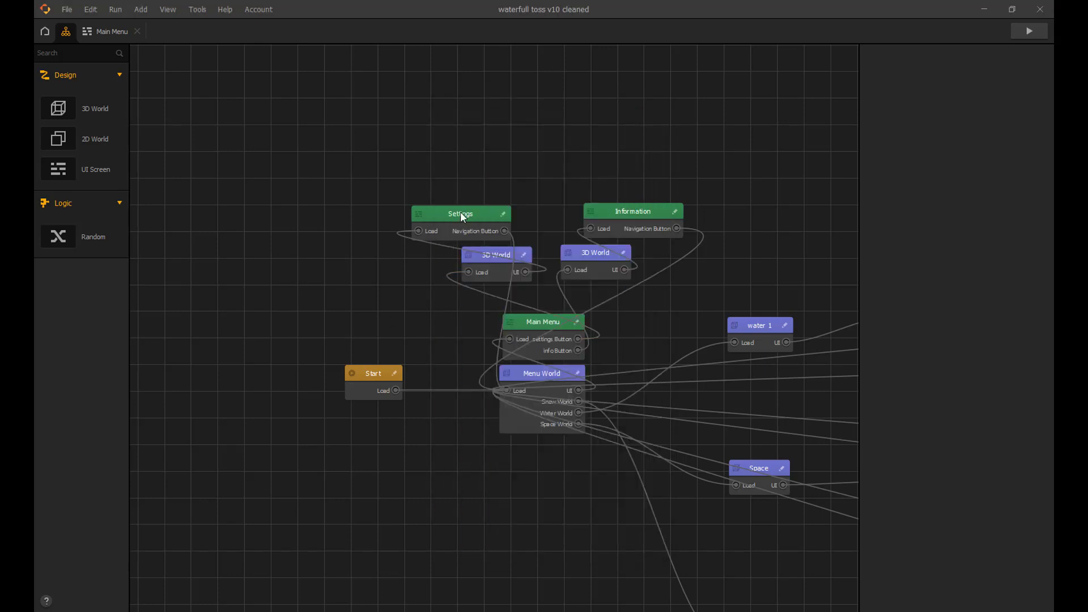
Add a Purchase Button to the Settings screen using the 'no ads button' sprite.
double_click(460, 214)
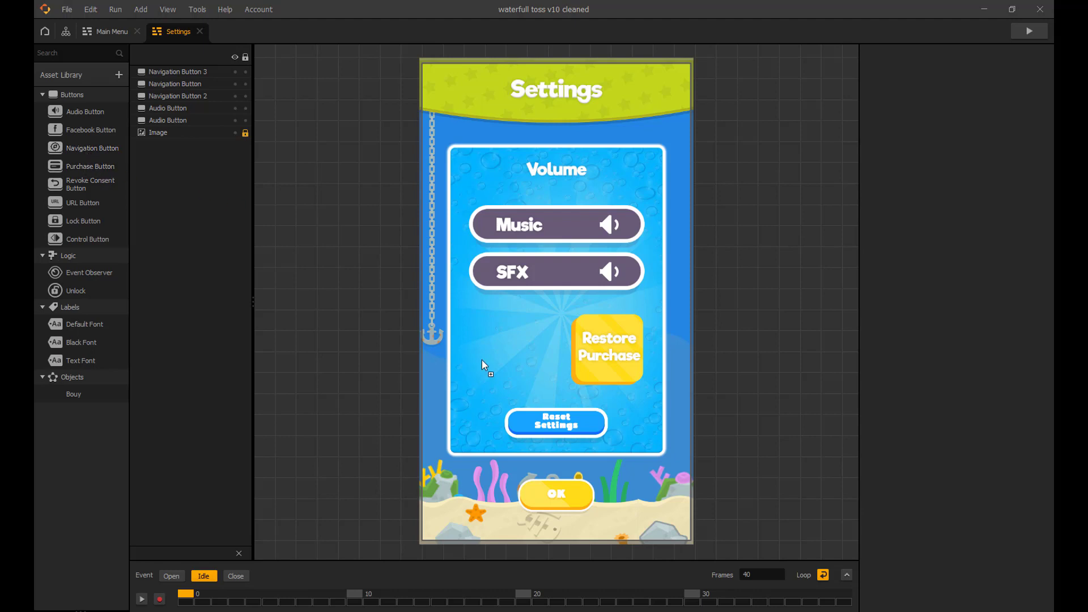
left_click(512, 349)
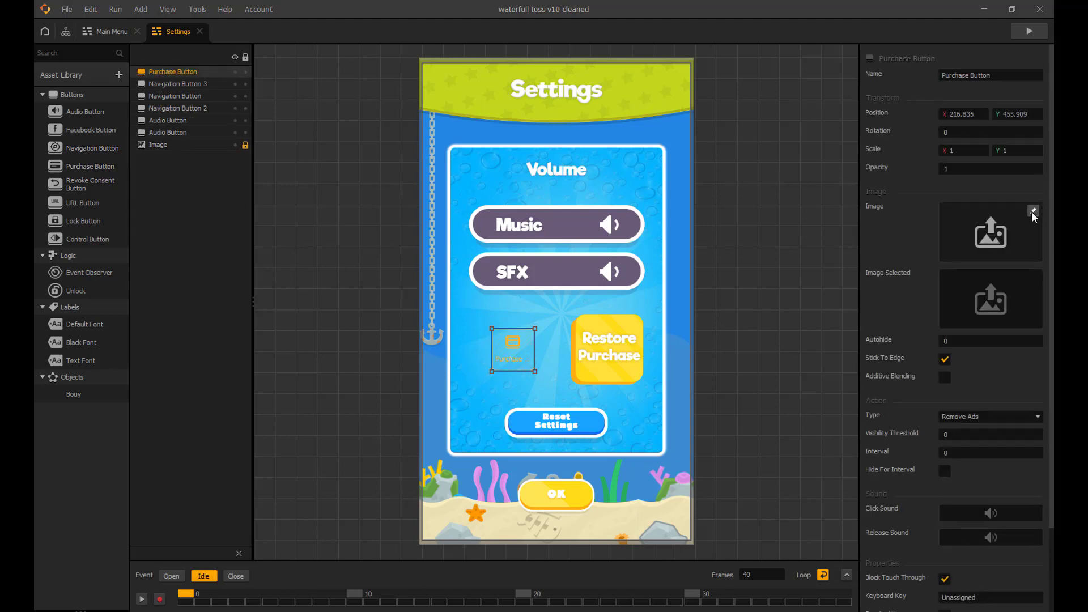
left_click(1032, 211)
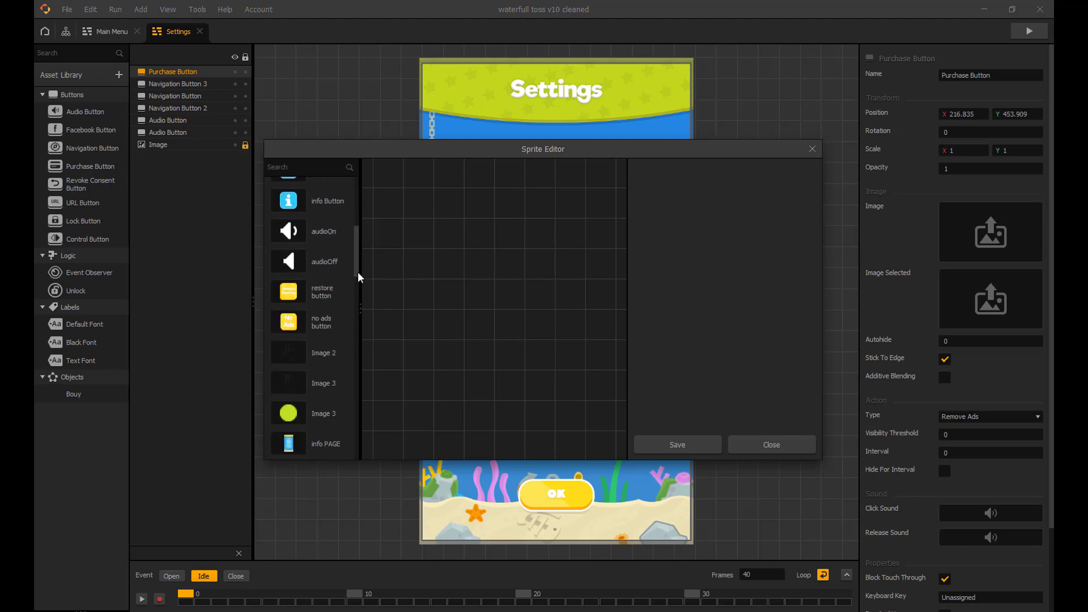
left_click(288, 321)
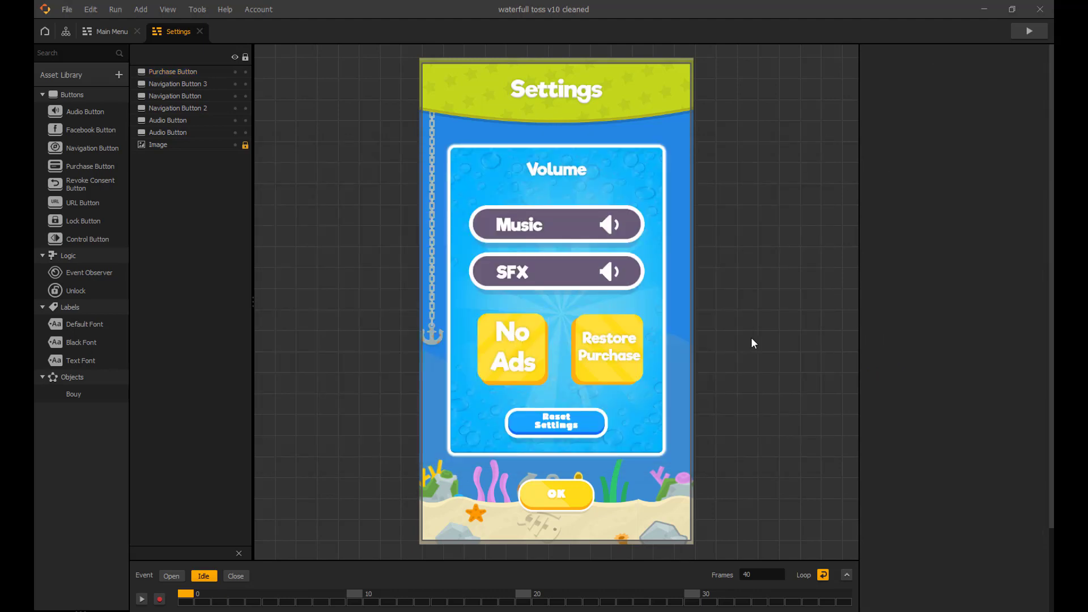
Make the No Ads button a Remove Ads one-time in-app purchase with identifier remove_ads_ingame.
left_click(511, 349)
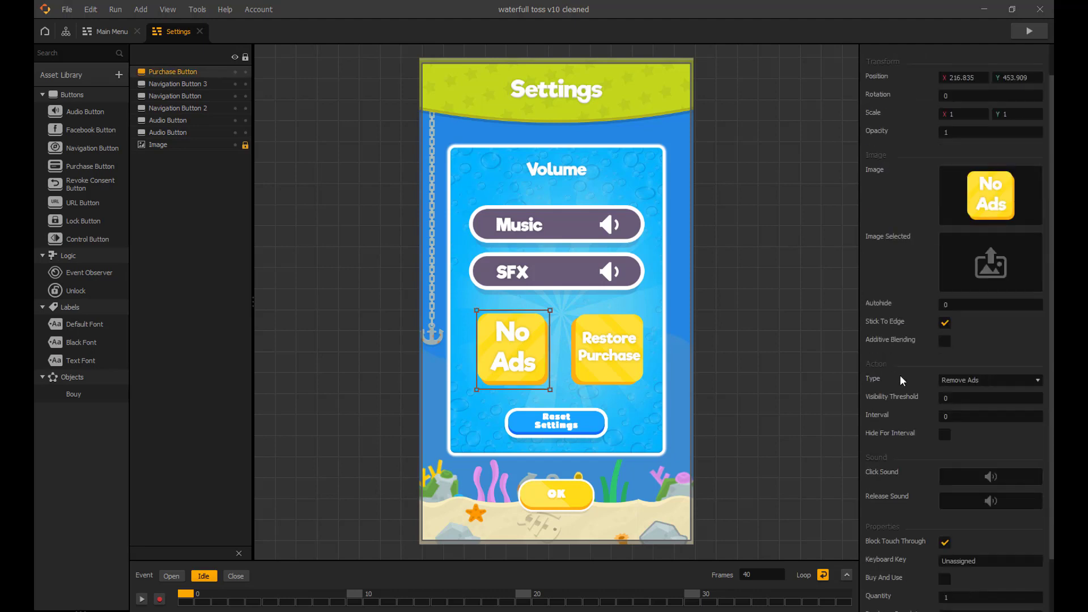
scroll("down", 3)
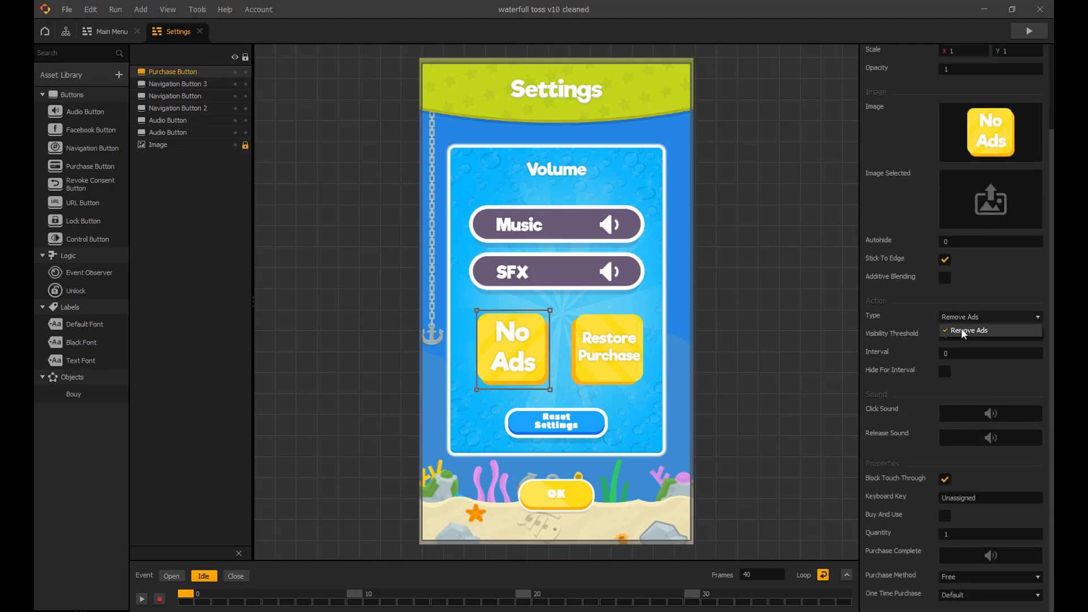
left_click(988, 330)
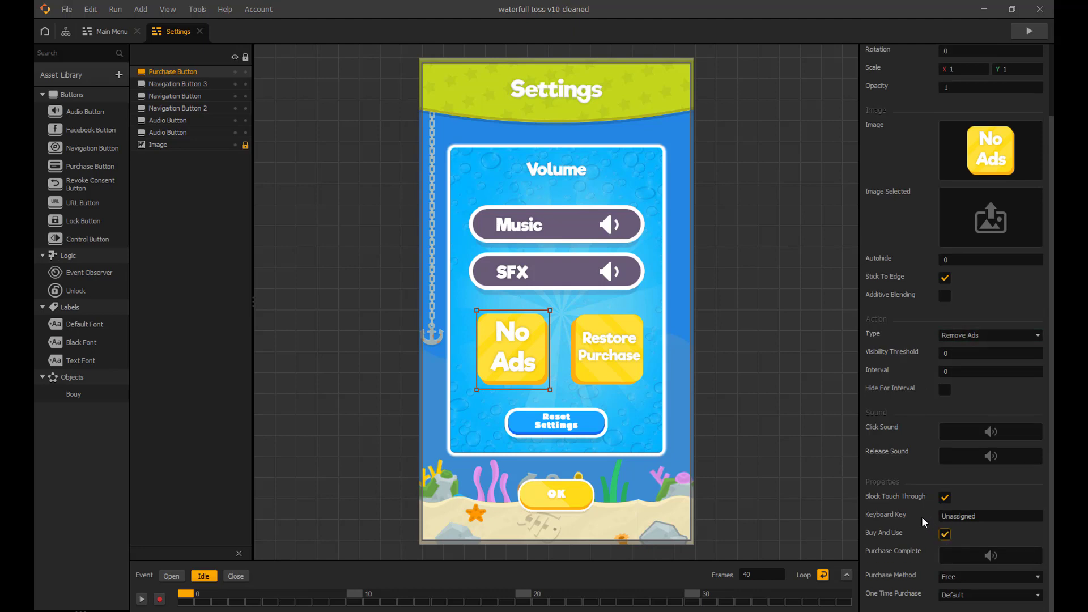
mouse_move(939, 514)
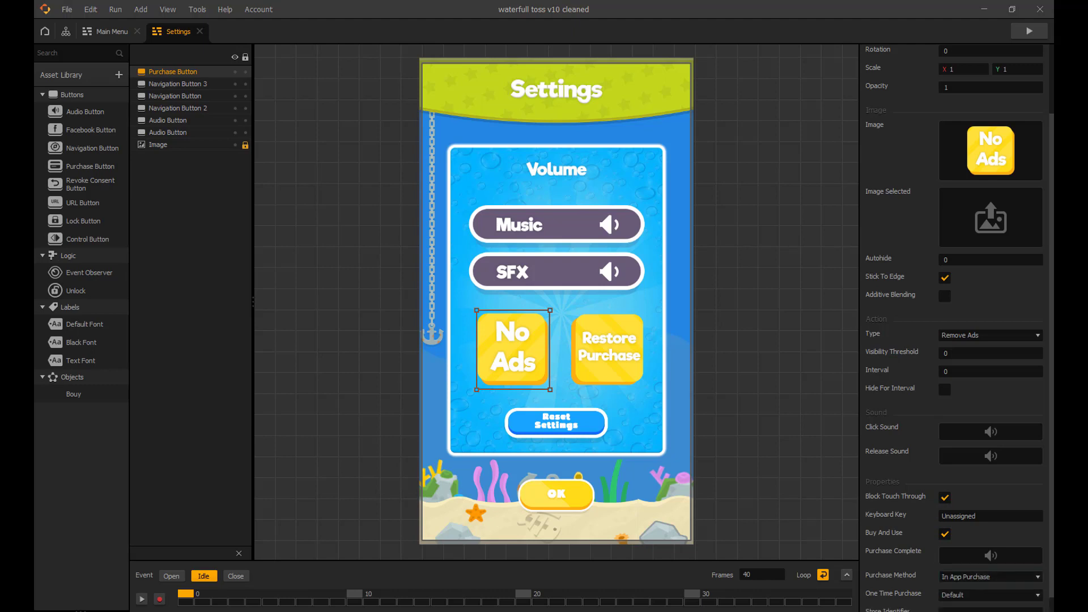
left_click(989, 576)
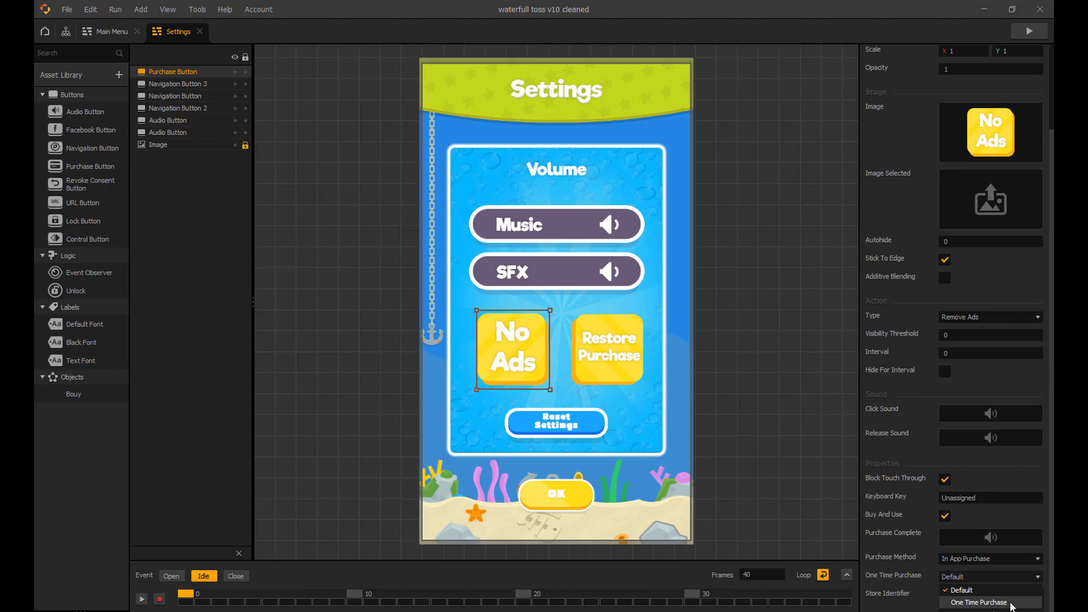
left_click(979, 603)
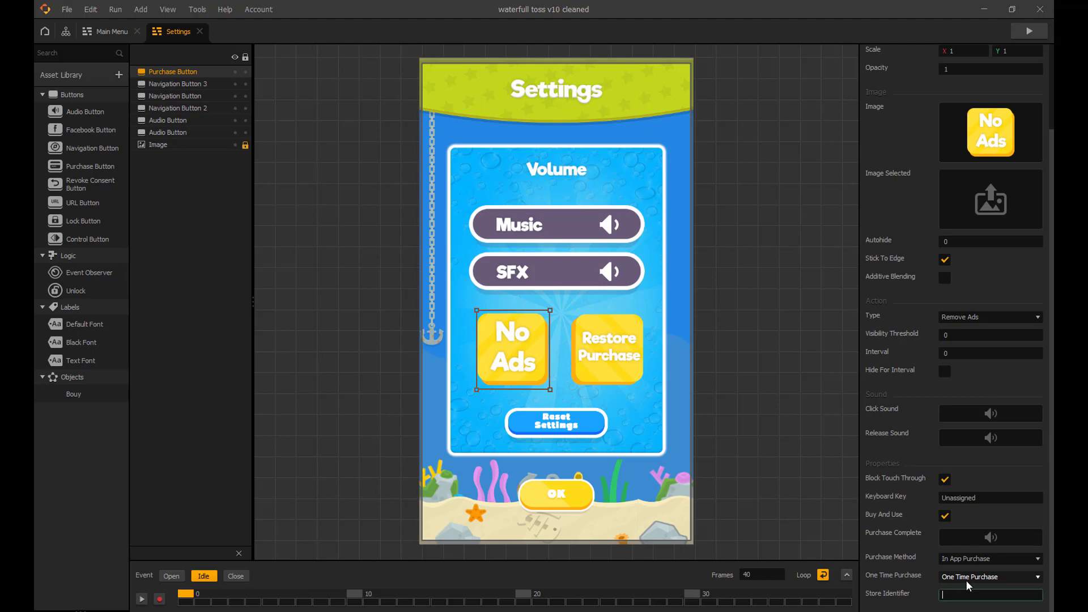
type("remove_")
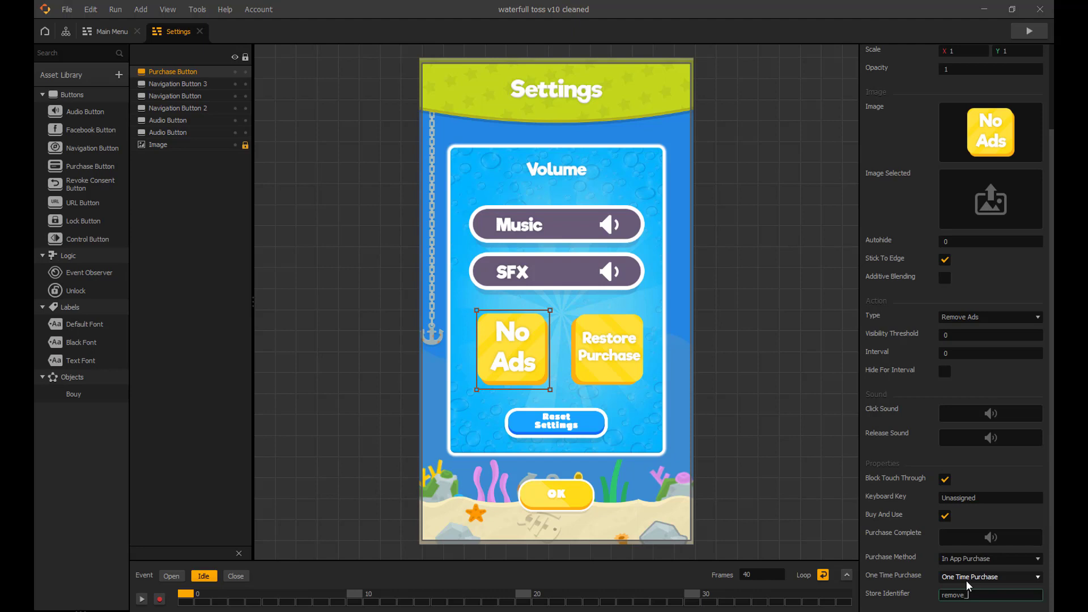
type("ads")
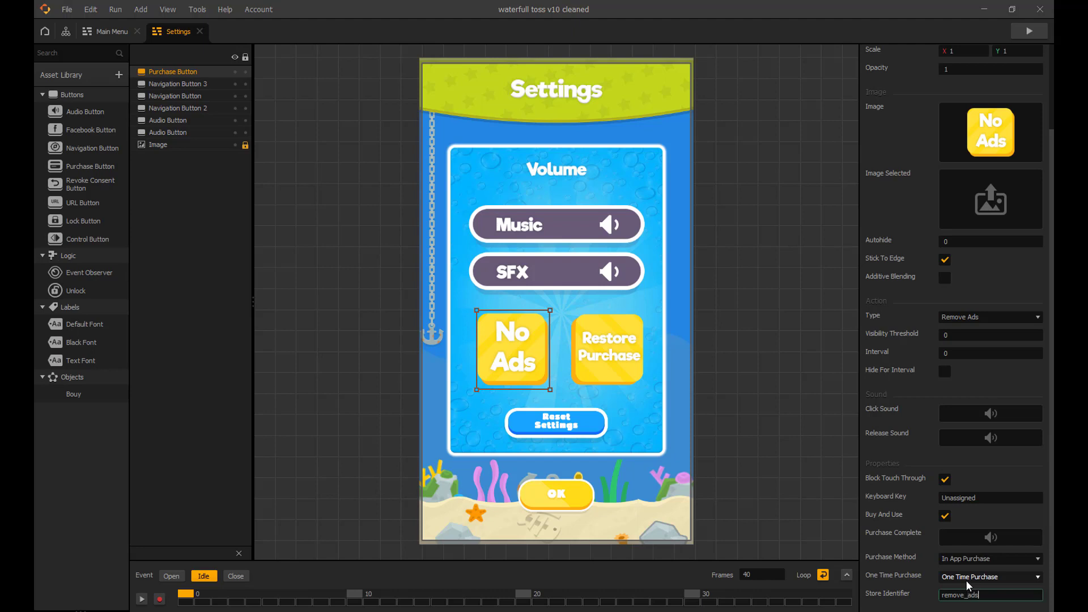
type("_ingame")
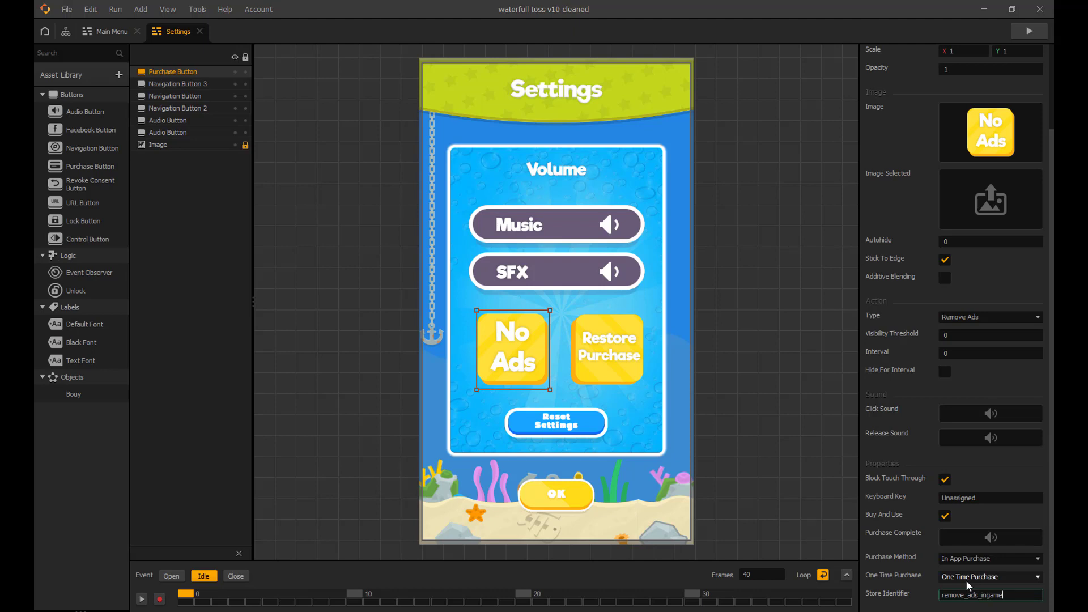
mouse_move(445, 310)
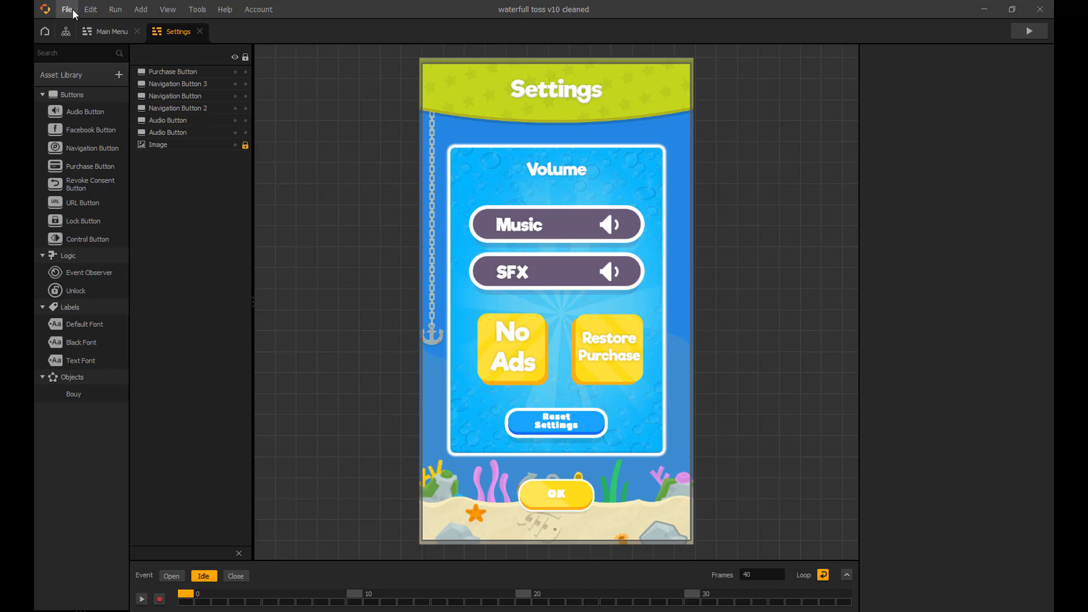
Open Project Settings from the File menu to view the General tab.
left_click(67, 9)
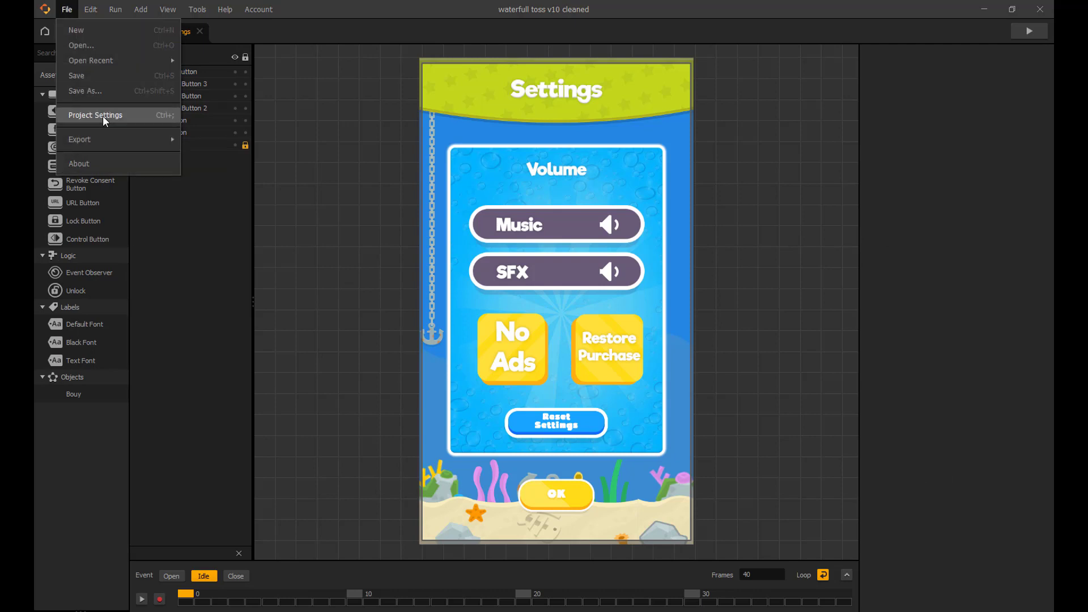
left_click(95, 115)
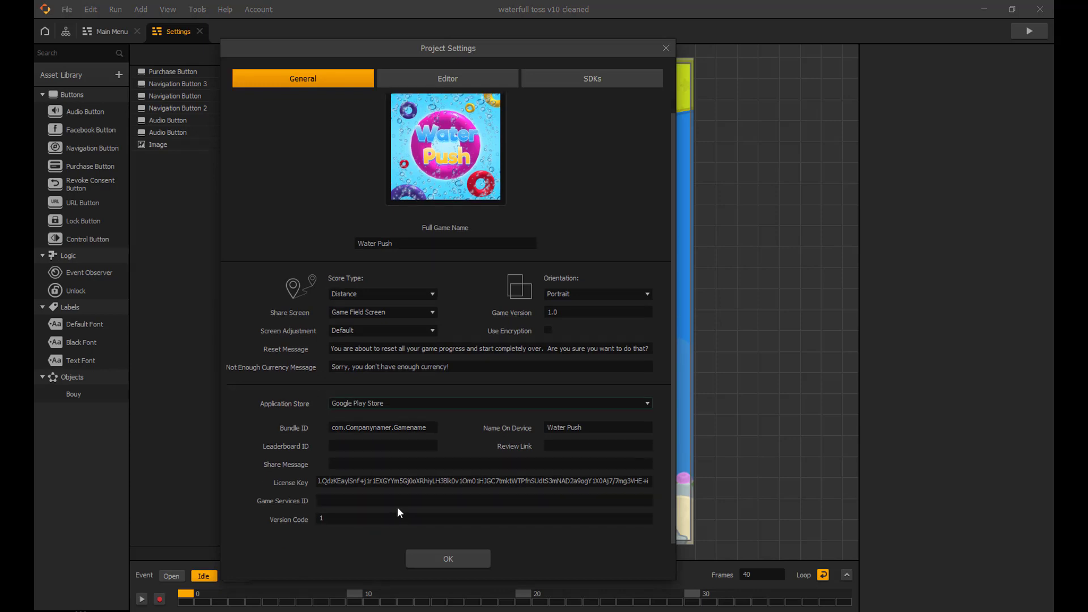
mouse_move(445, 436)
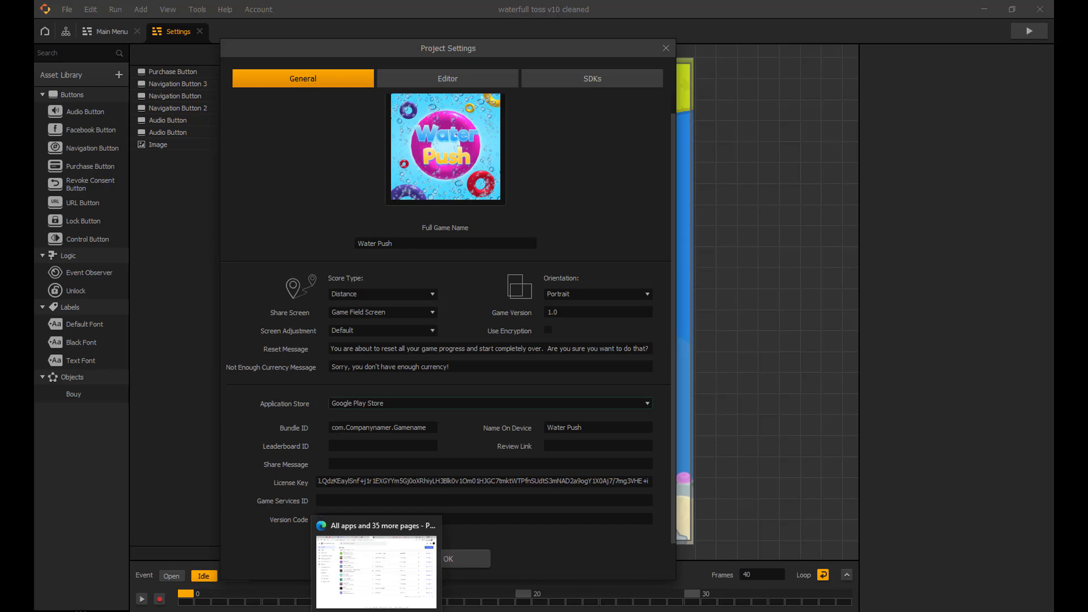
In Play Console, open Water Push 3D's Monetisation setup page with the licensing key.
left_click(376, 562)
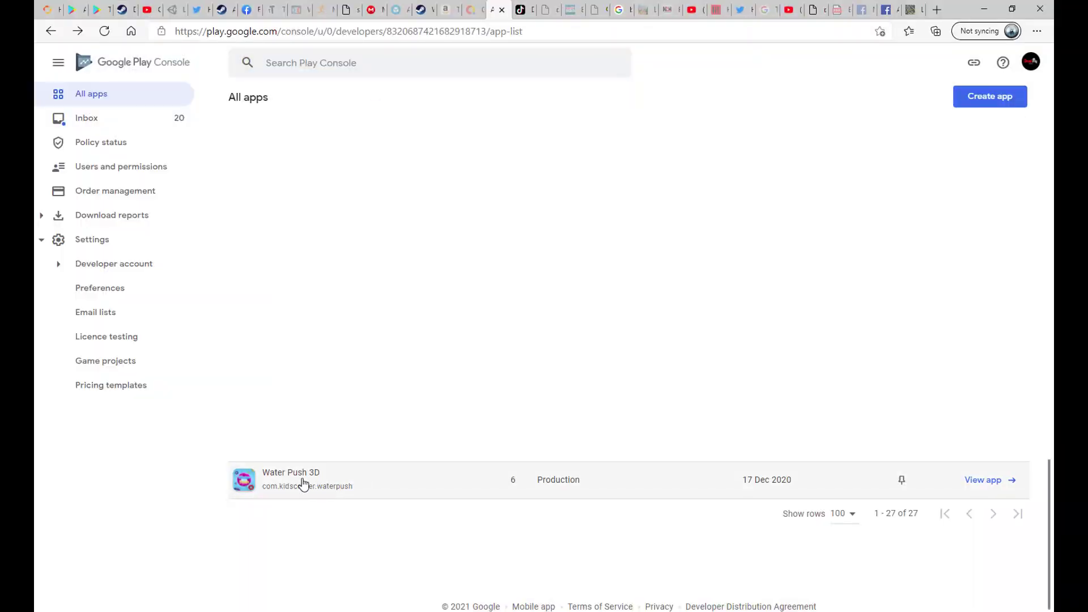
left_click(291, 479)
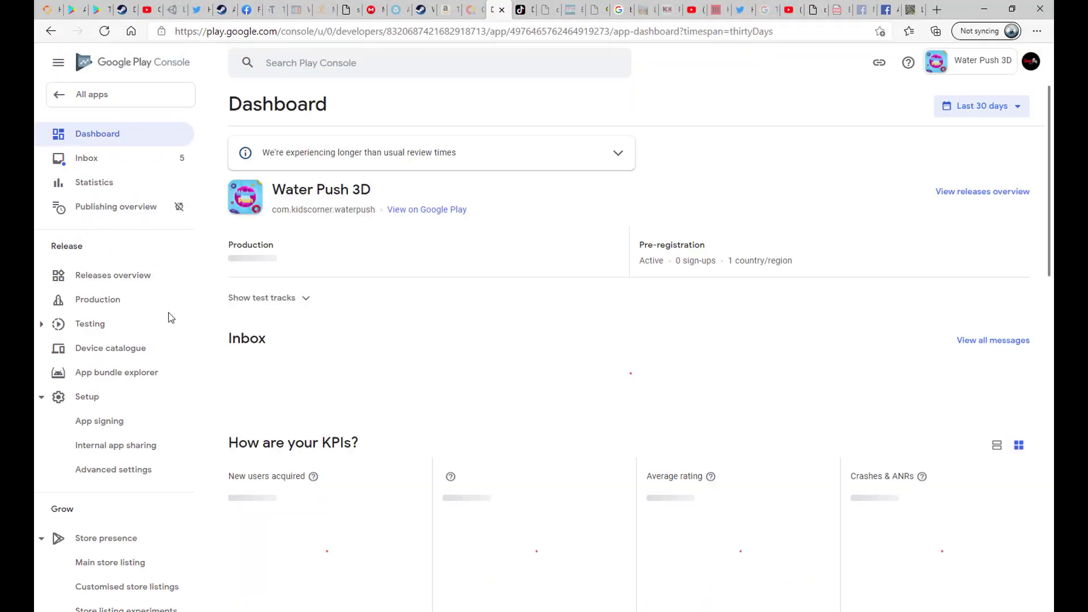
scroll("down", 3)
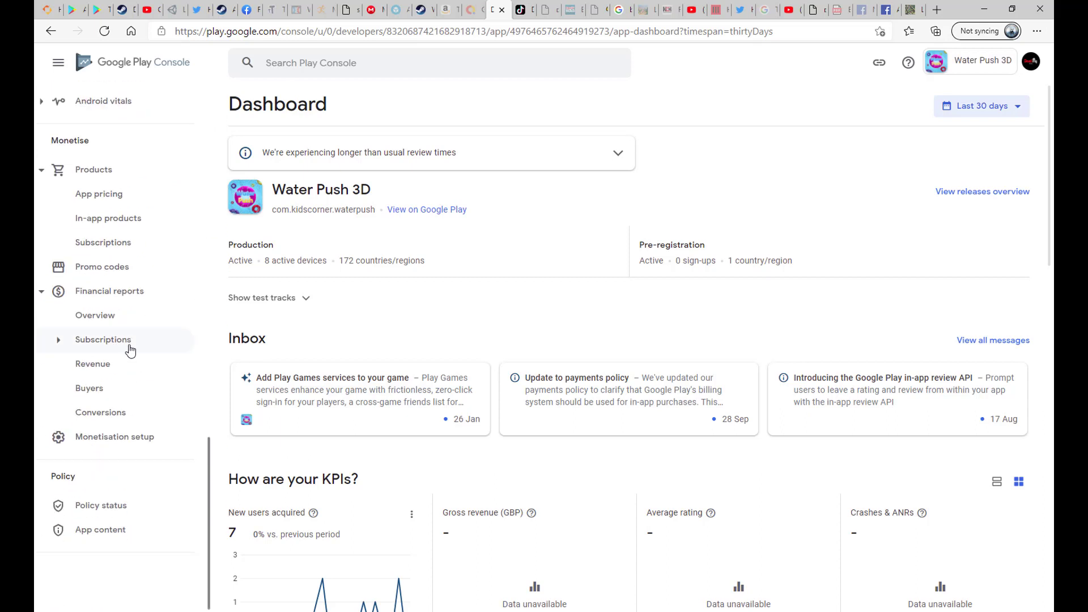
left_click(114, 437)
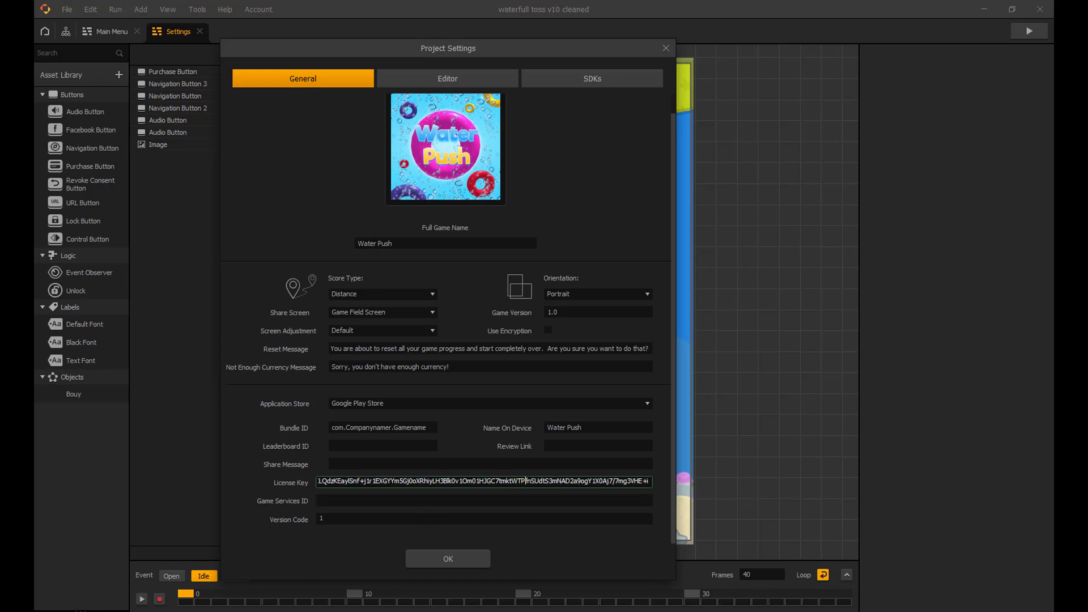
Edit the Version Code field and confirm the Project Settings with OK.
left_click(483, 518)
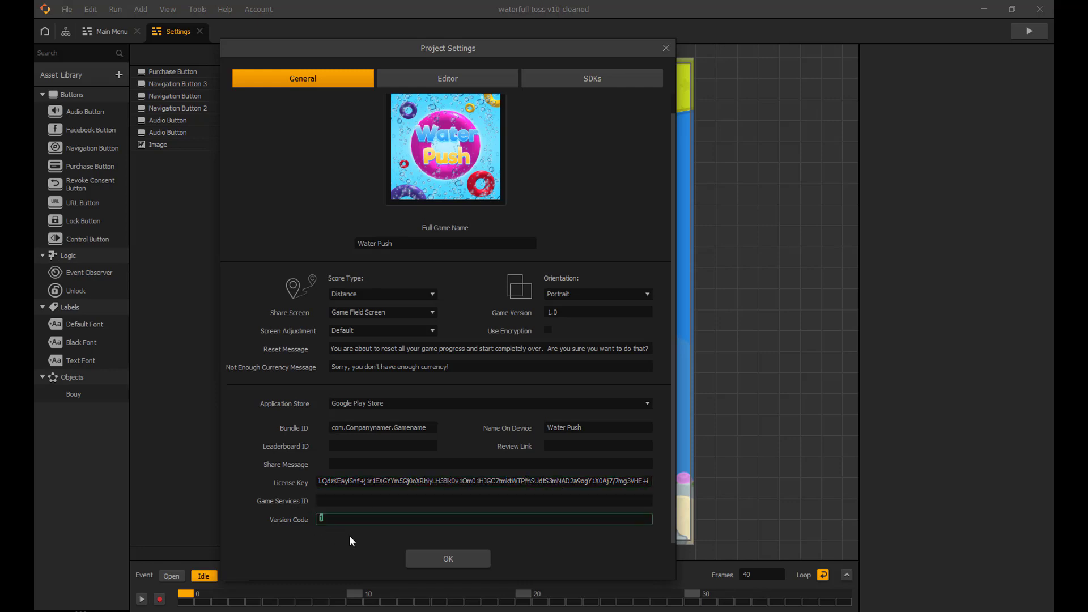
left_click(447, 558)
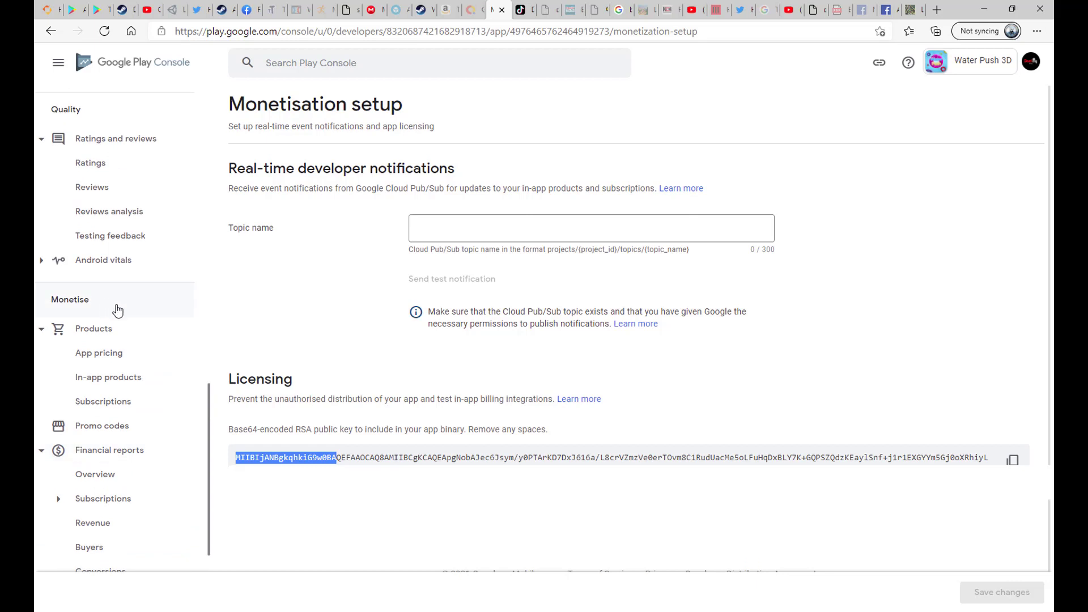
Go to Water Push 3D's In-app products list and start a new product.
left_click(108, 377)
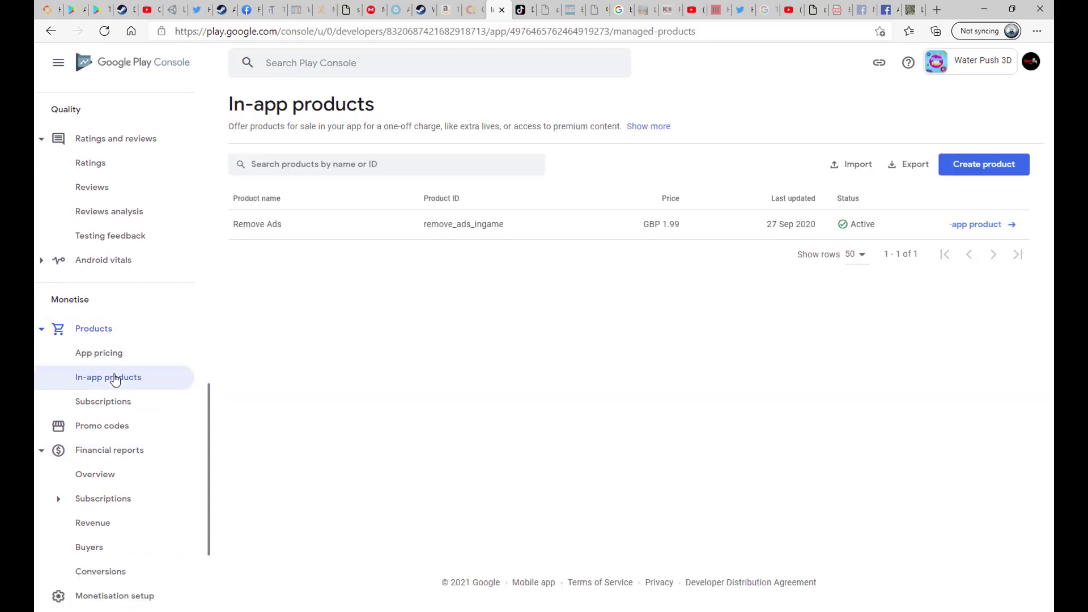
mouse_move(983, 164)
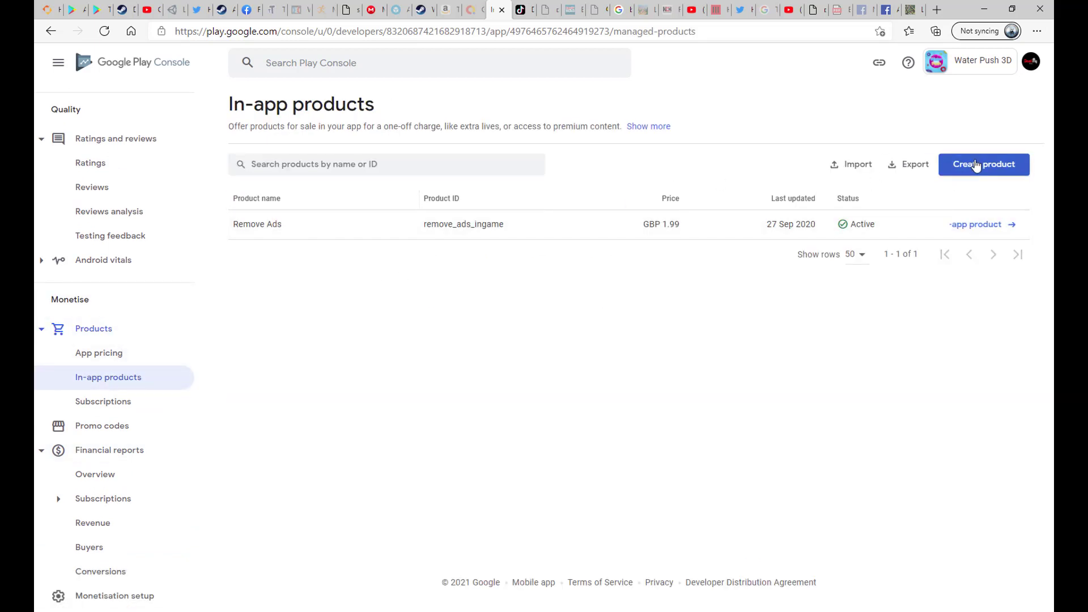
left_click(983, 165)
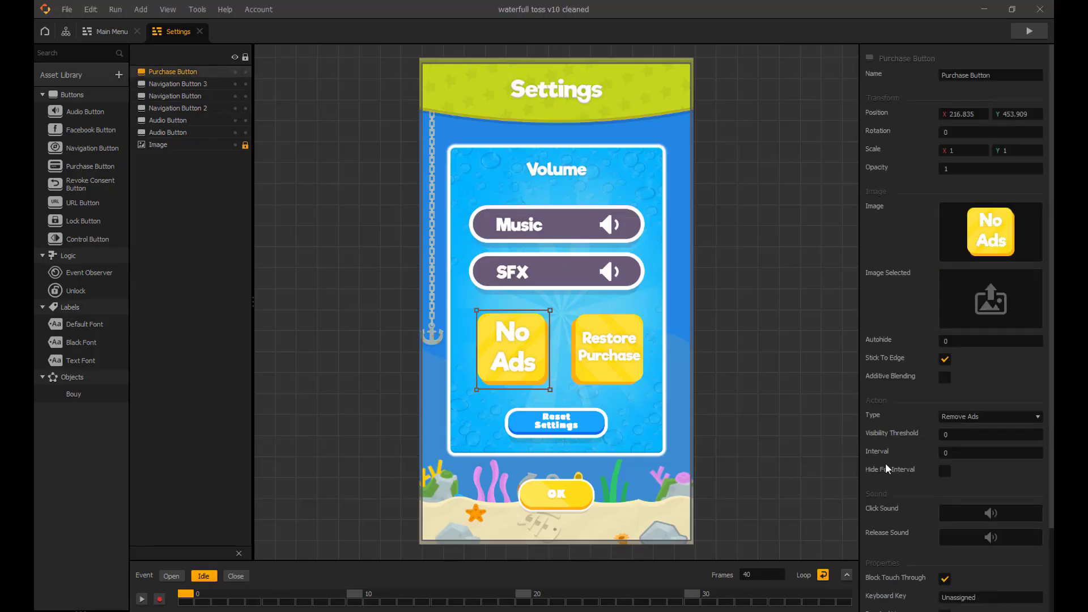
scroll("down", 3)
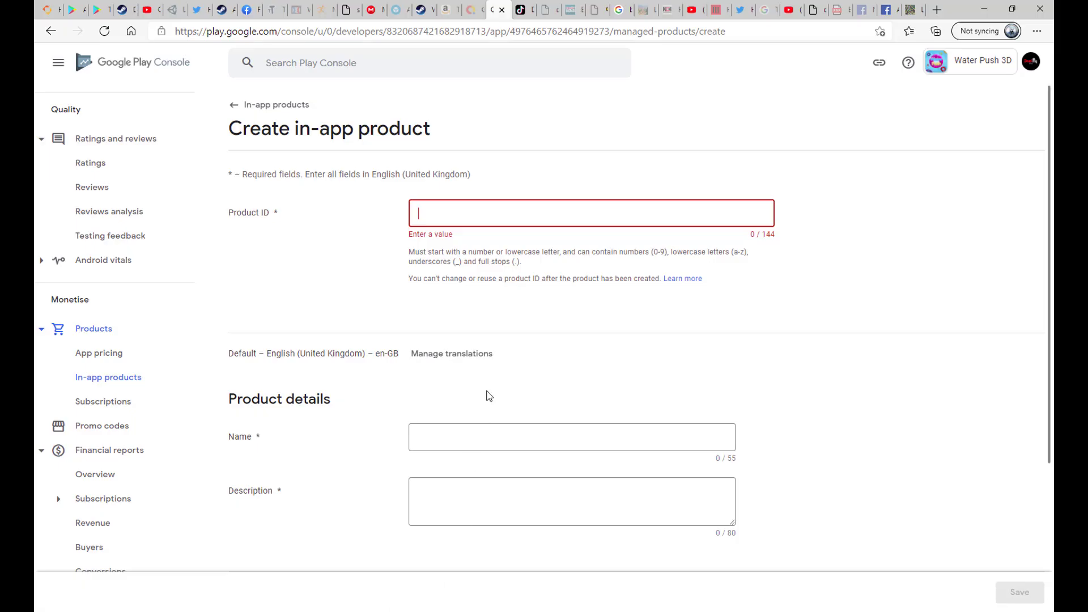
Enter product ID remove_ads_ingame, name 'No Ads', and description 'Remove all in app purchases'.
type("remove_ads_ingame")
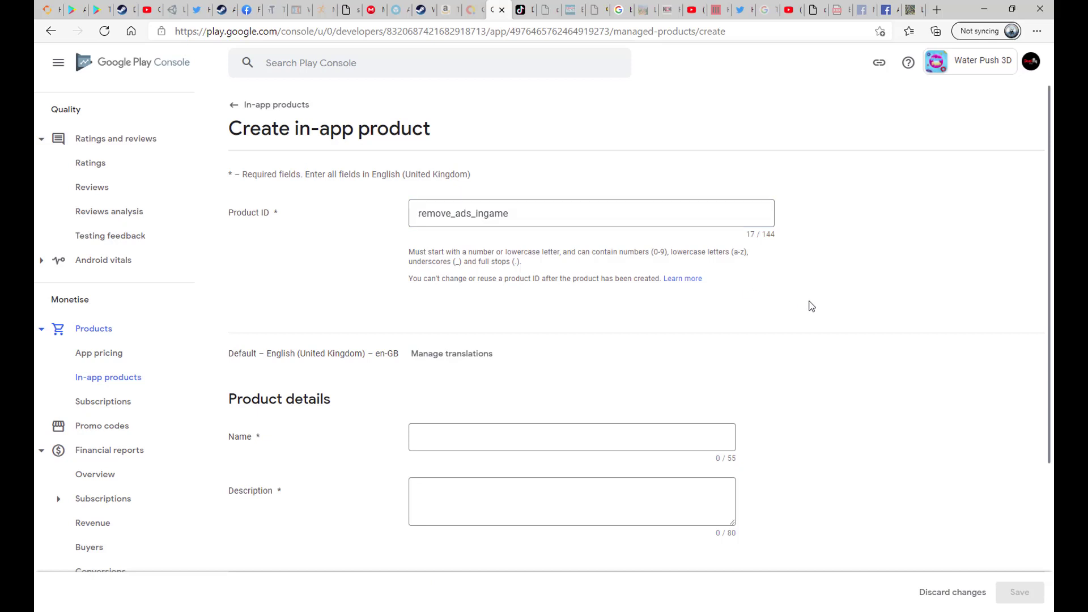
left_click(571, 436)
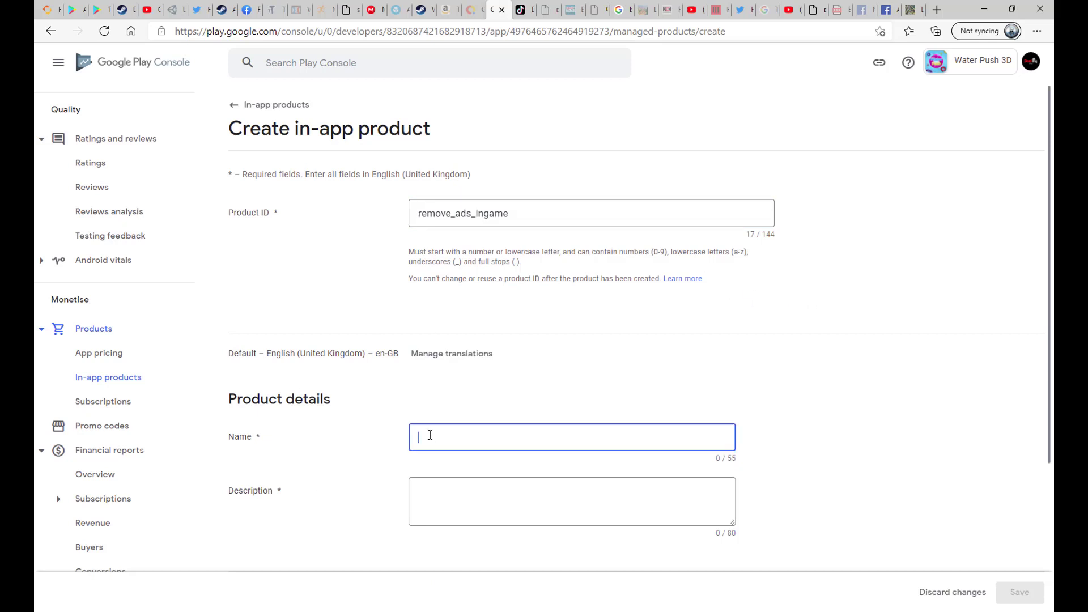
mouse_move(593, 424)
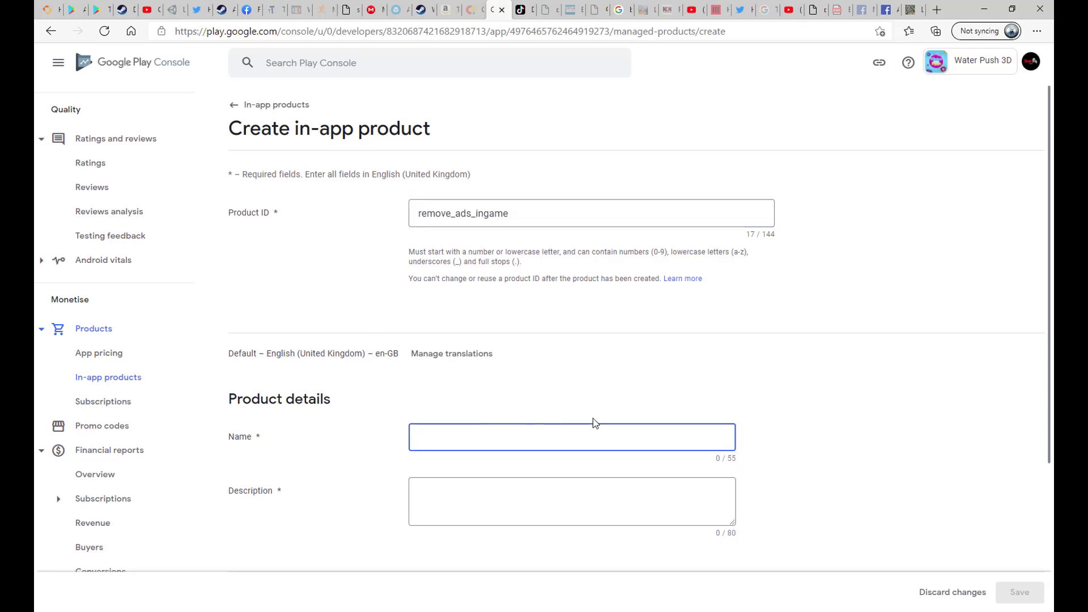
type("No")
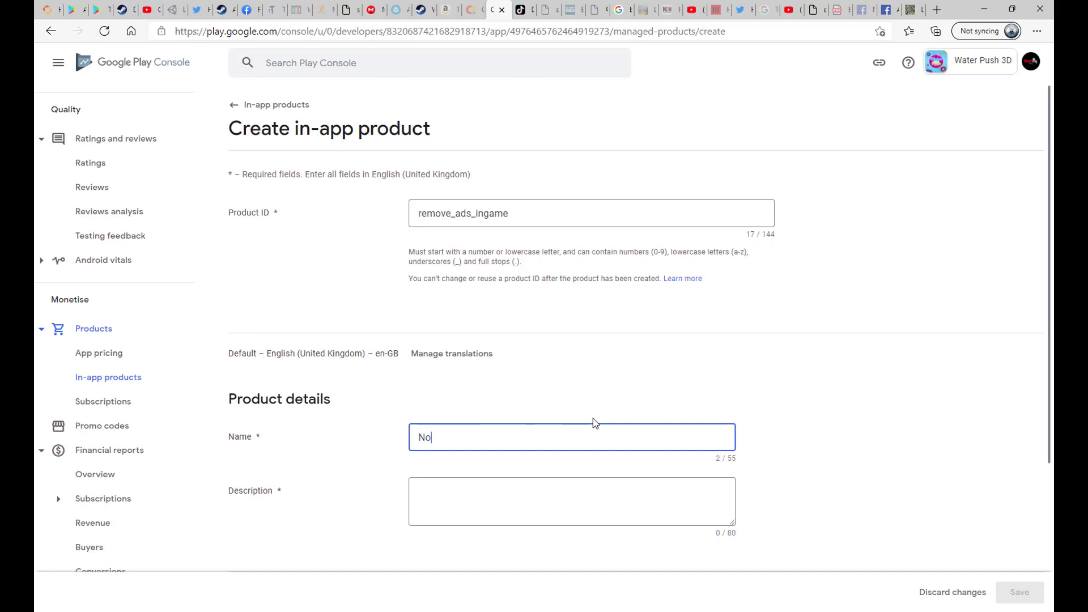
type("Ads")
left_click(573, 502)
type("Remove all in")
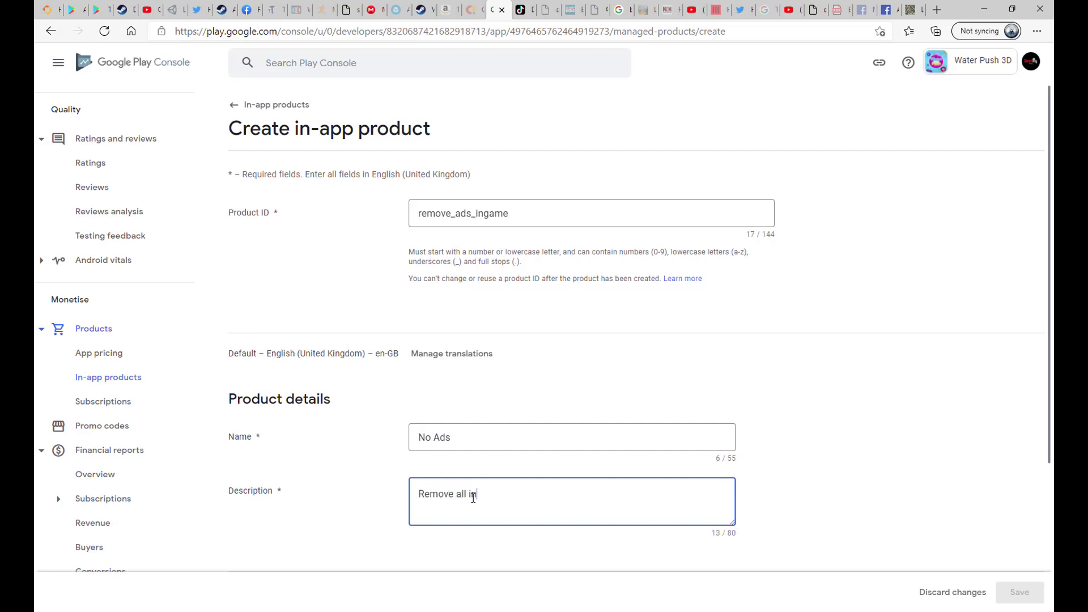
type("app pu")
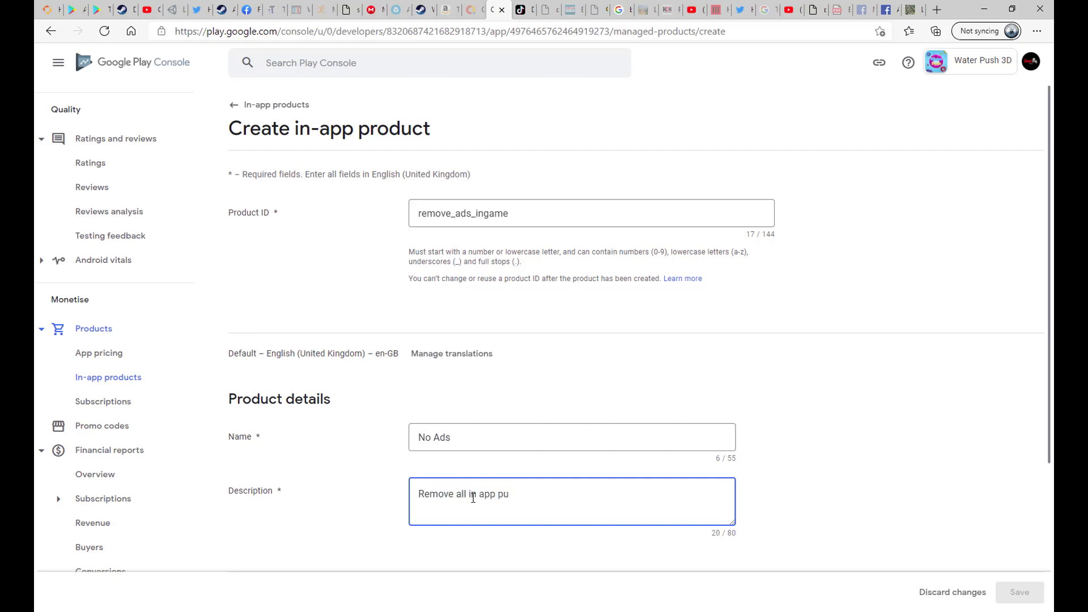
type("rchases")
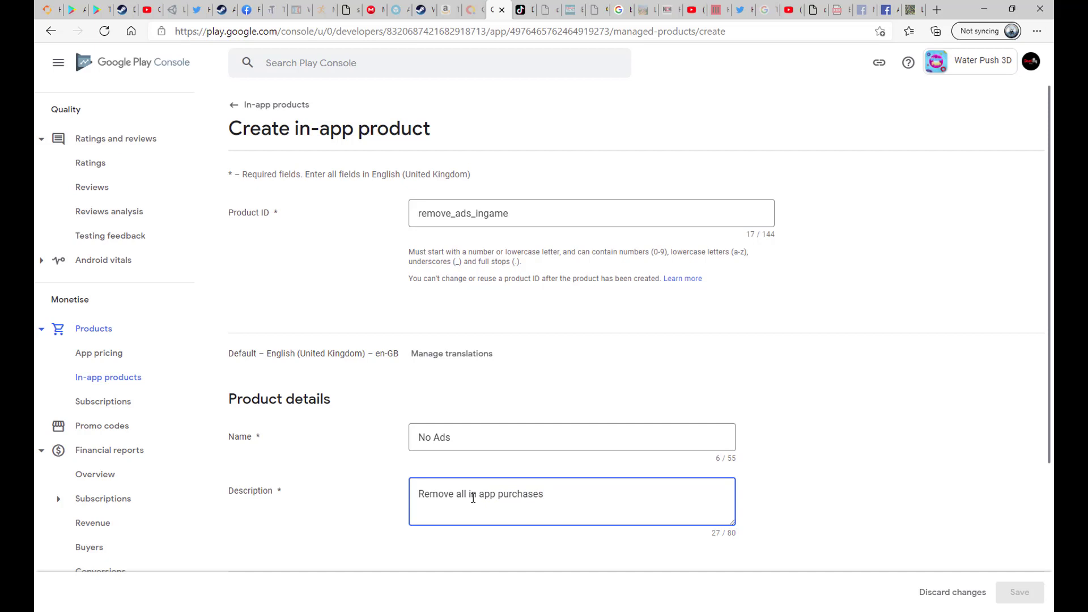
scroll("down", 3)
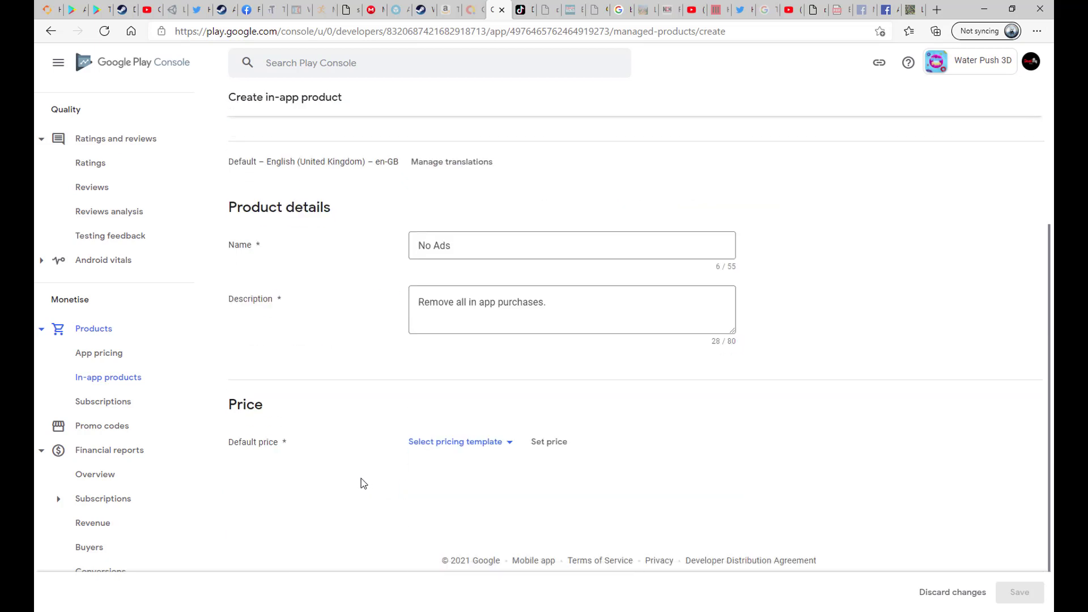
Set the default price to GBP 1.19, unlink the pricing template, and edit the price.
left_click(455, 442)
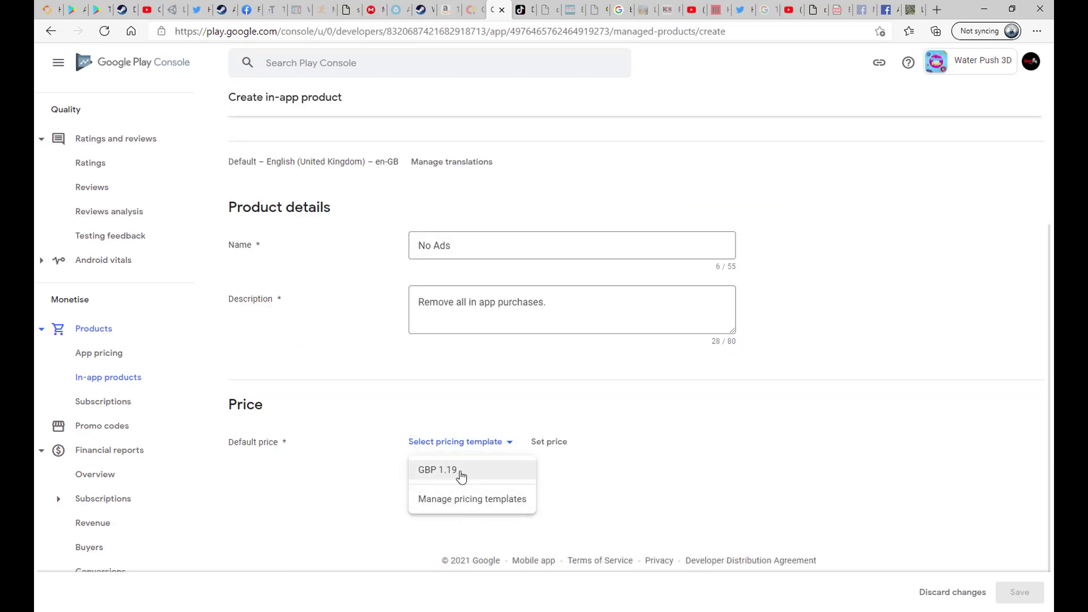
left_click(438, 470)
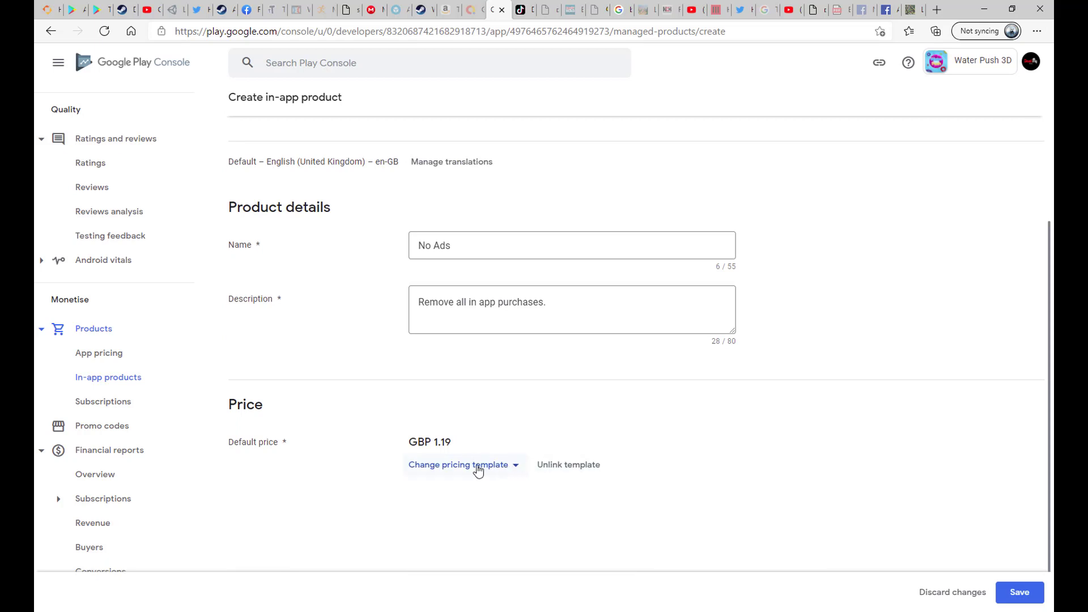
left_click(458, 465)
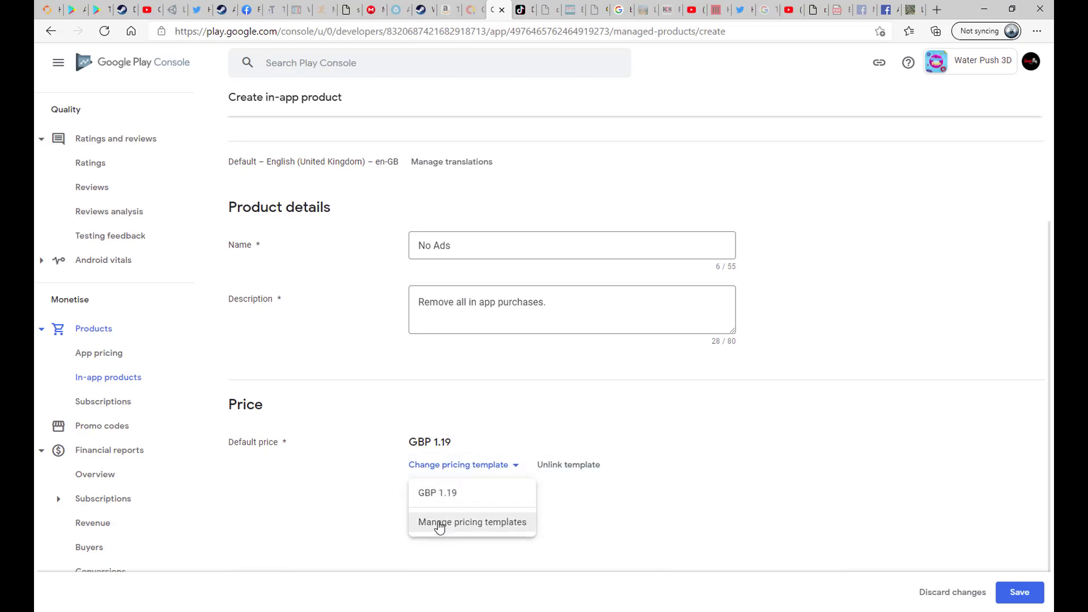
left_click(582, 429)
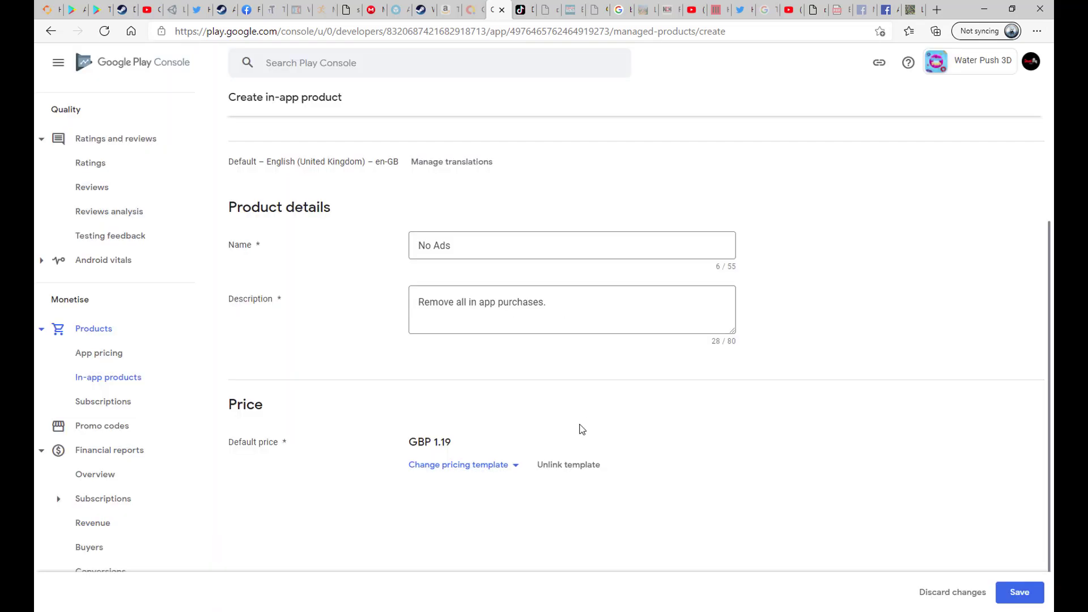
left_click(568, 464)
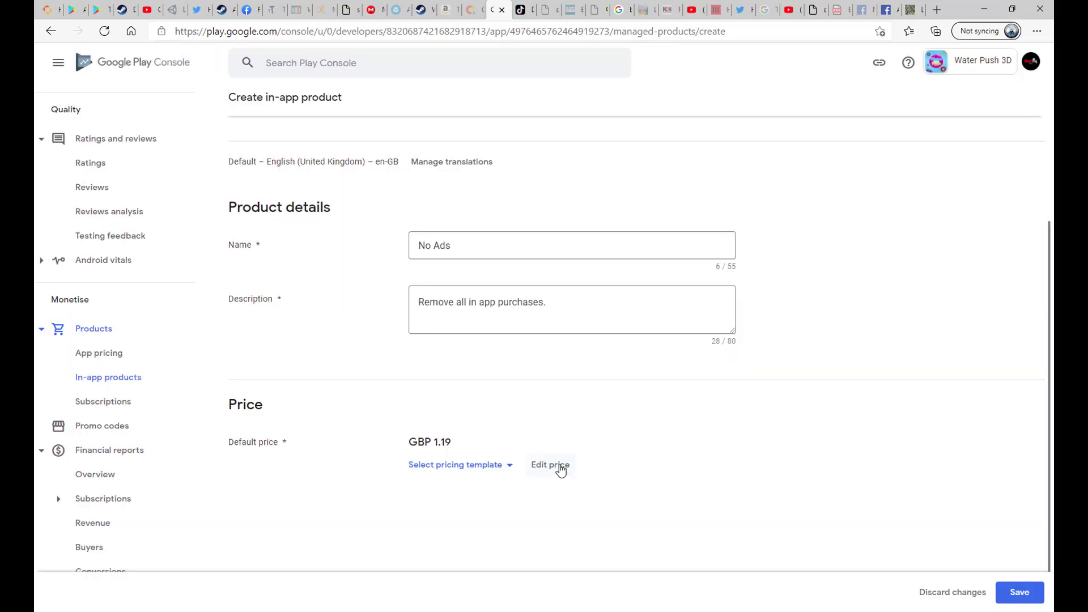
left_click(549, 464)
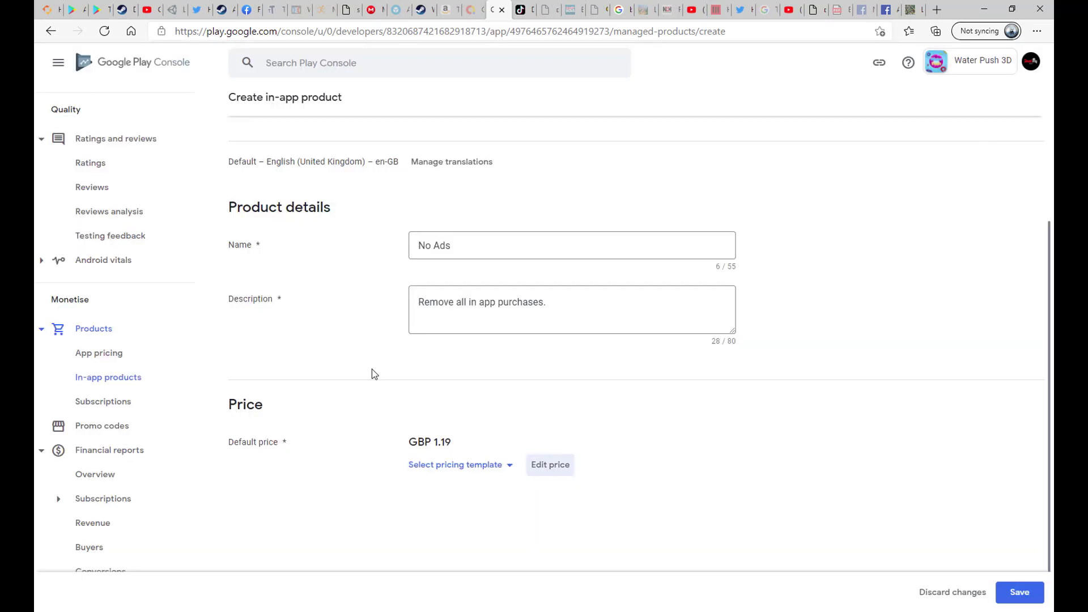
scroll("up", 3)
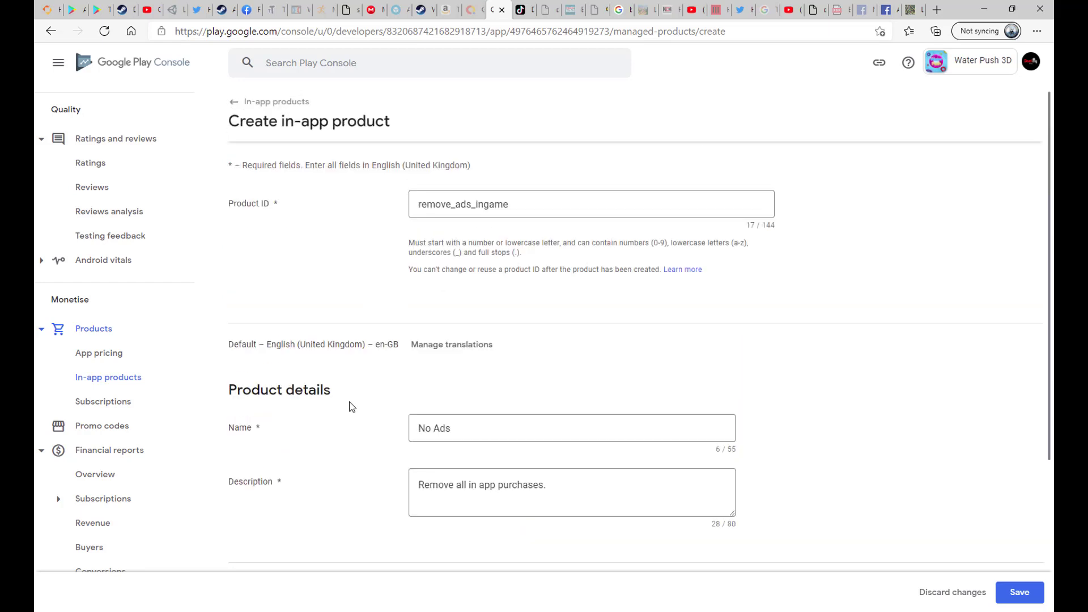